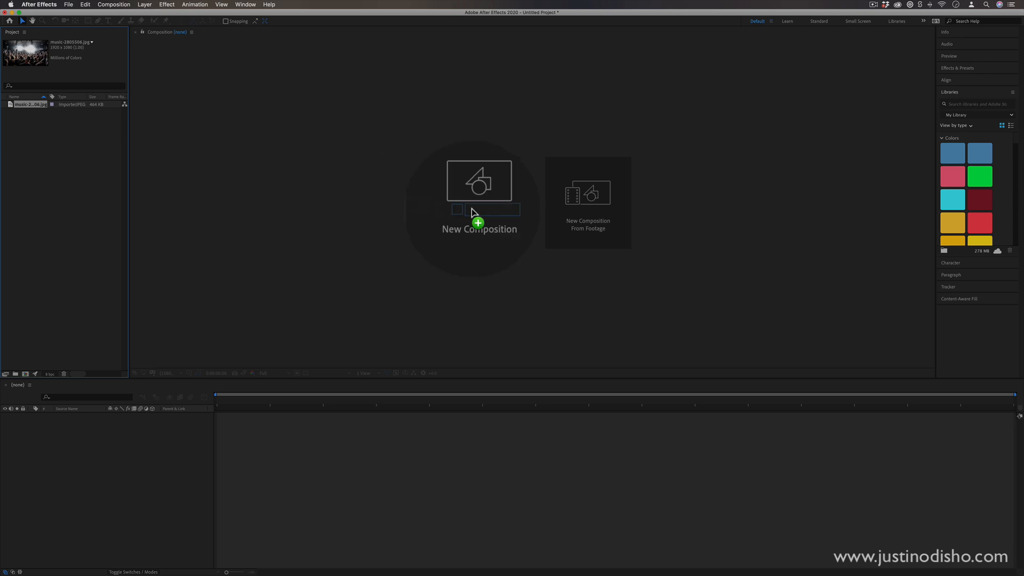
Create the music-2805506 composition from the imported concert crowd JPG.
left_click(478, 228)
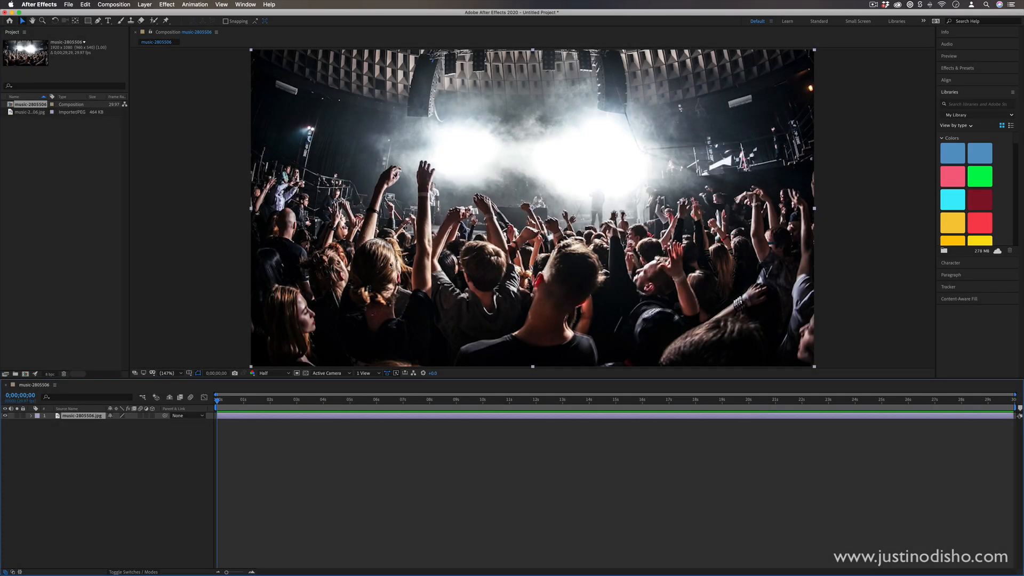
left_click(957, 67)
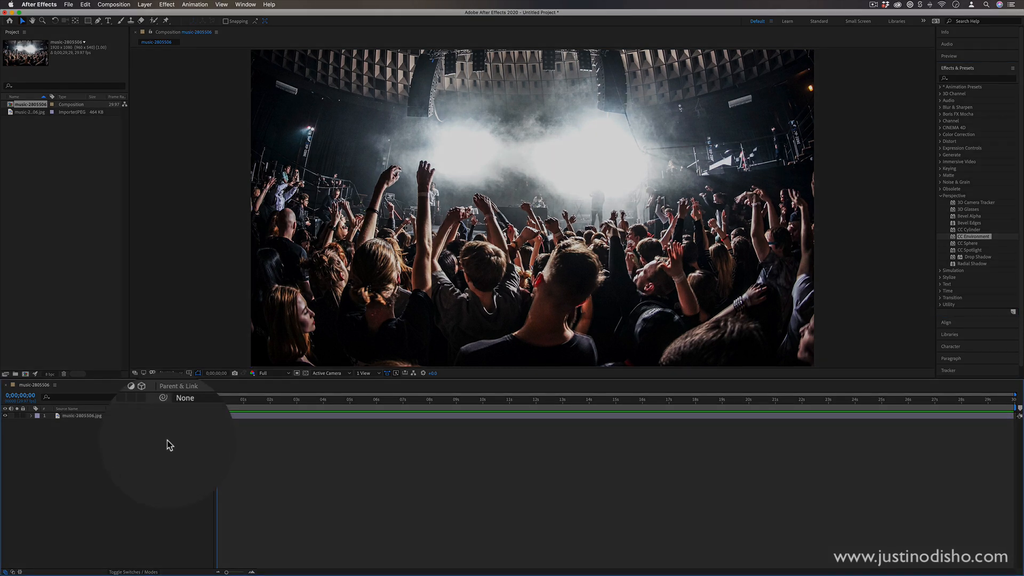
Add a new camera layer through Layer > New > Camera.
left_click(145, 4)
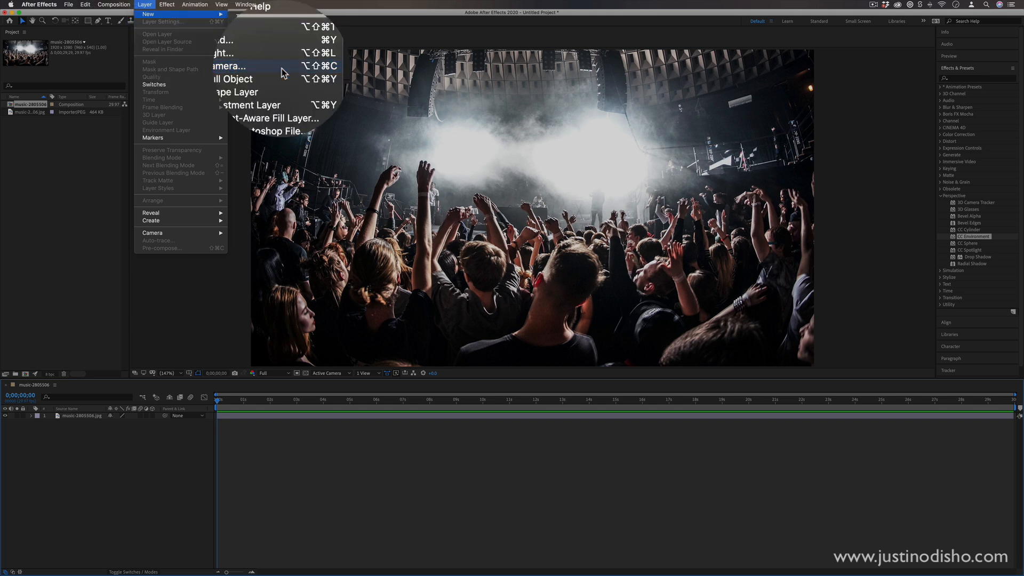
left_click(229, 66)
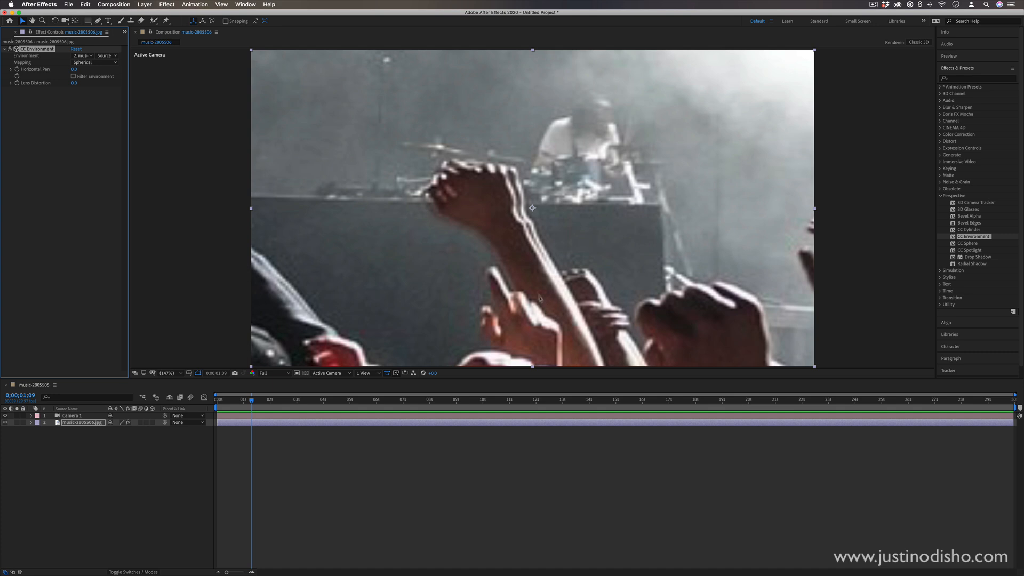
mouse_move(553, 239)
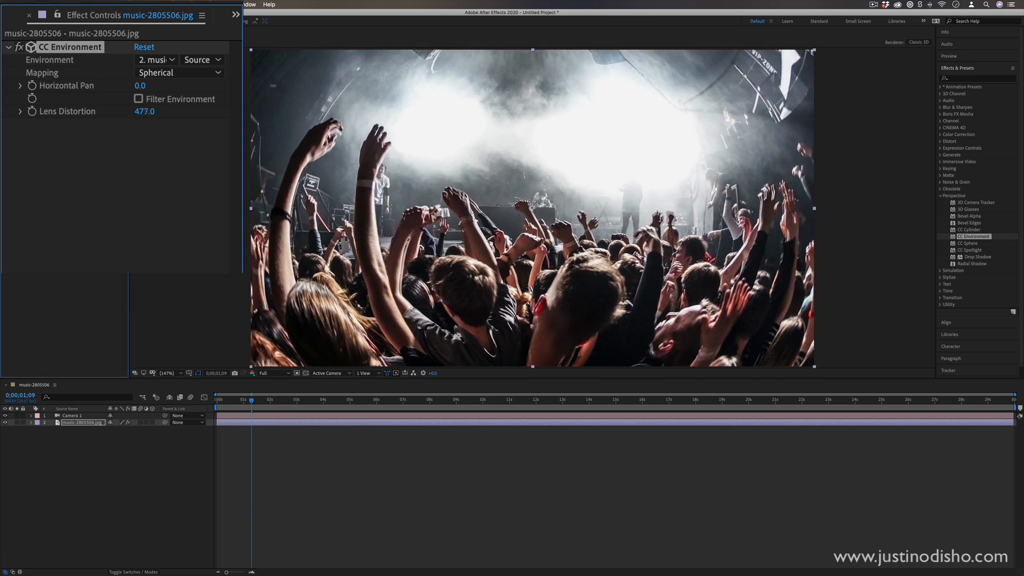
Scrub CC Environment's Lens Distortion up to 494.
left_click_drag(148, 111, 145, 111)
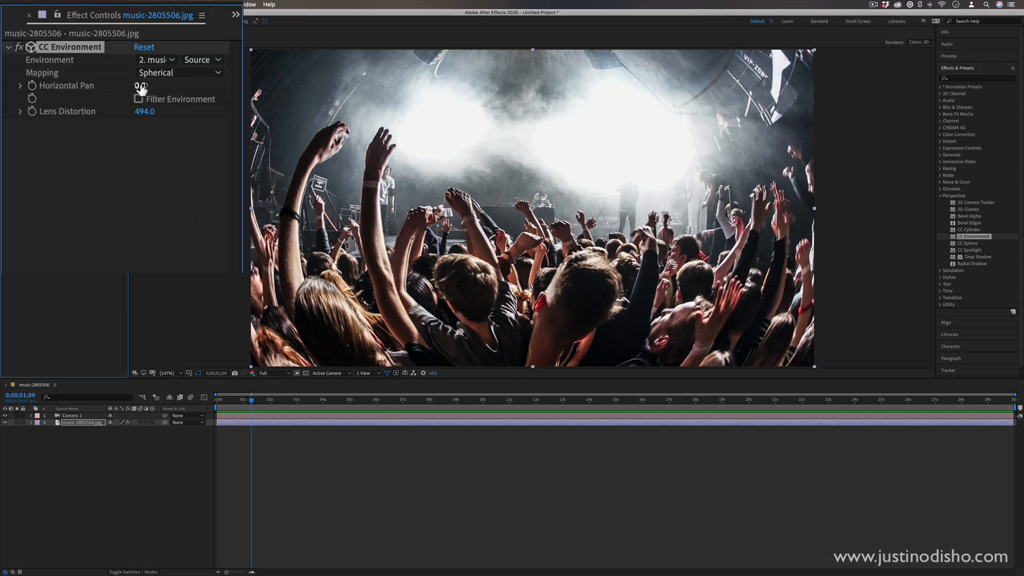
Scrub Horizontal Pan to 242 and Lens Distortion to 462 to preview the spherical pan.
left_click_drag(141, 85, 171, 86)
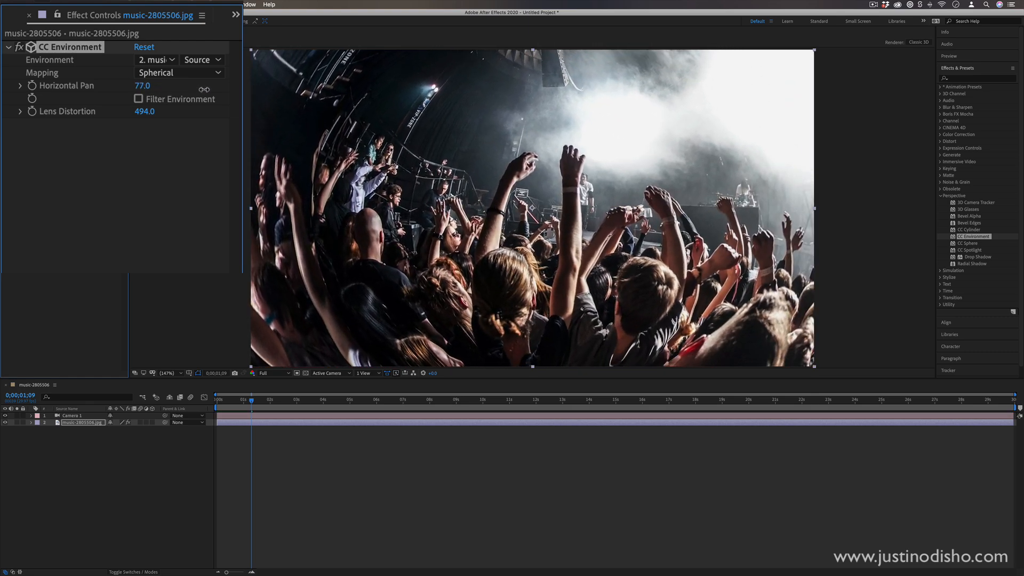
left_click_drag(142, 85, 166, 85)
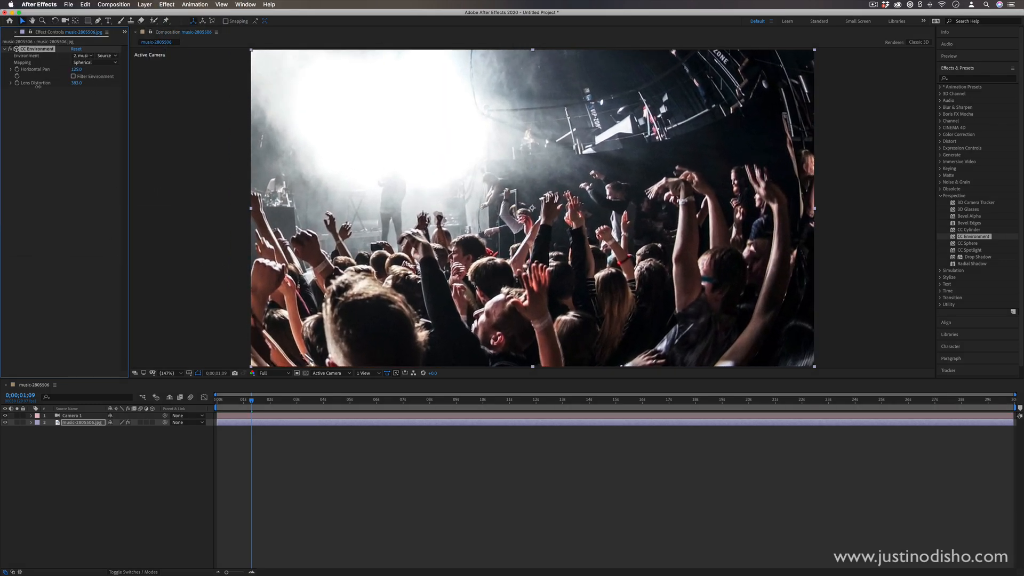
left_click_drag(76, 82, 85, 82)
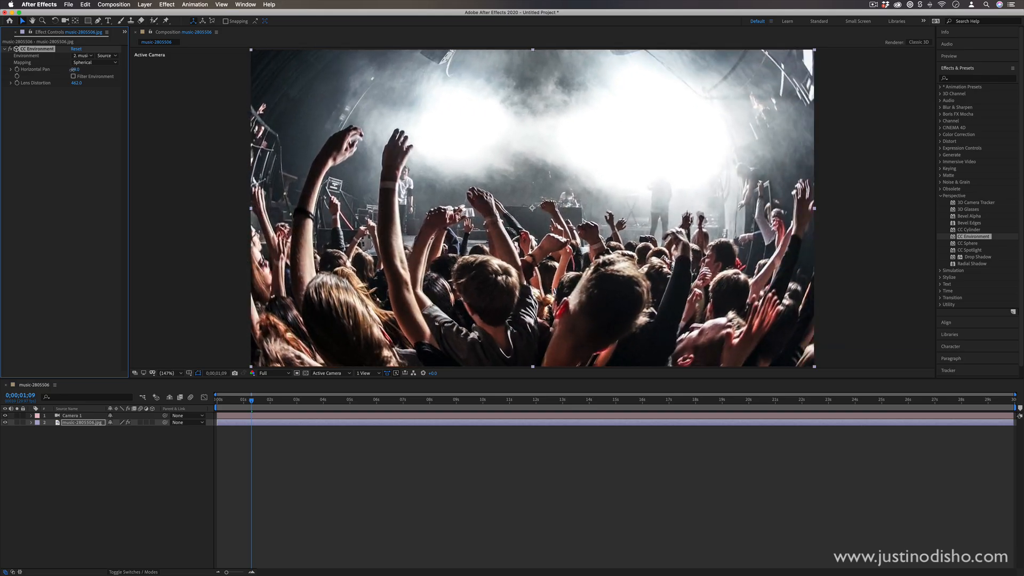
left_click_drag(76, 69, 92, 69)
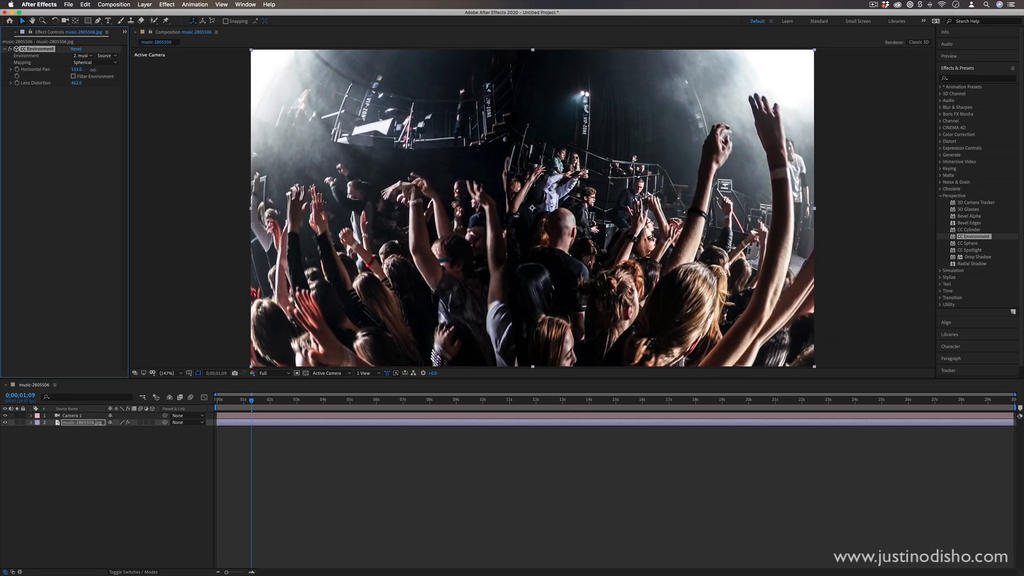
left_click_drag(76, 70, 88, 70)
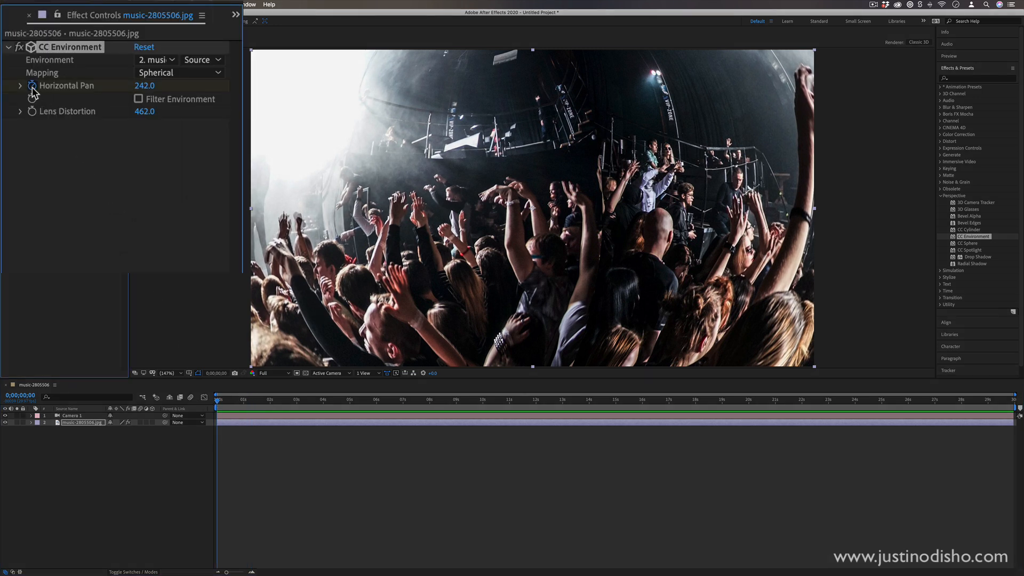
Keyframe Horizontal Pan from frame 0 to about 5 seconds and reveal the animated properties.
left_click(345, 400)
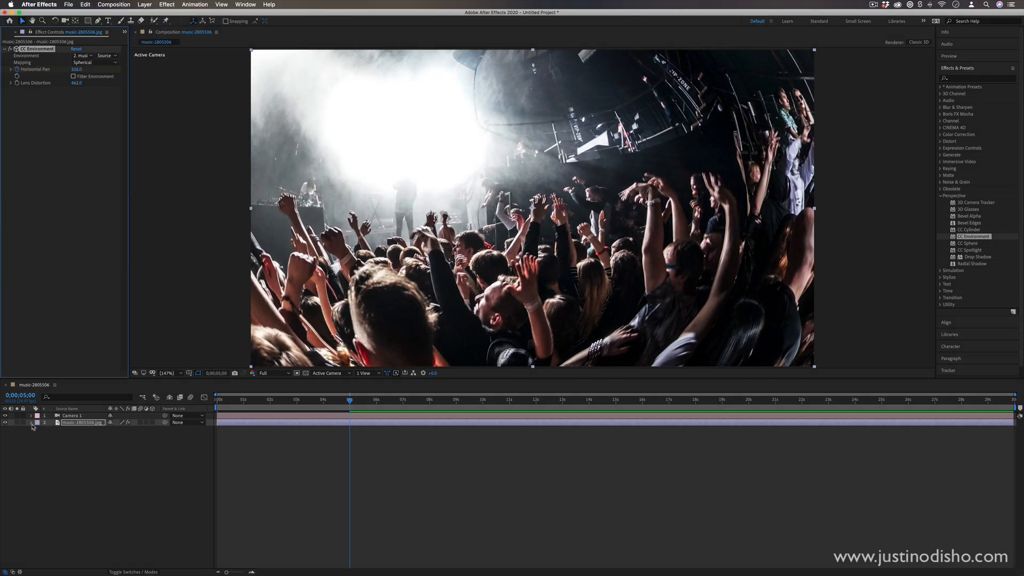
left_click(31, 422)
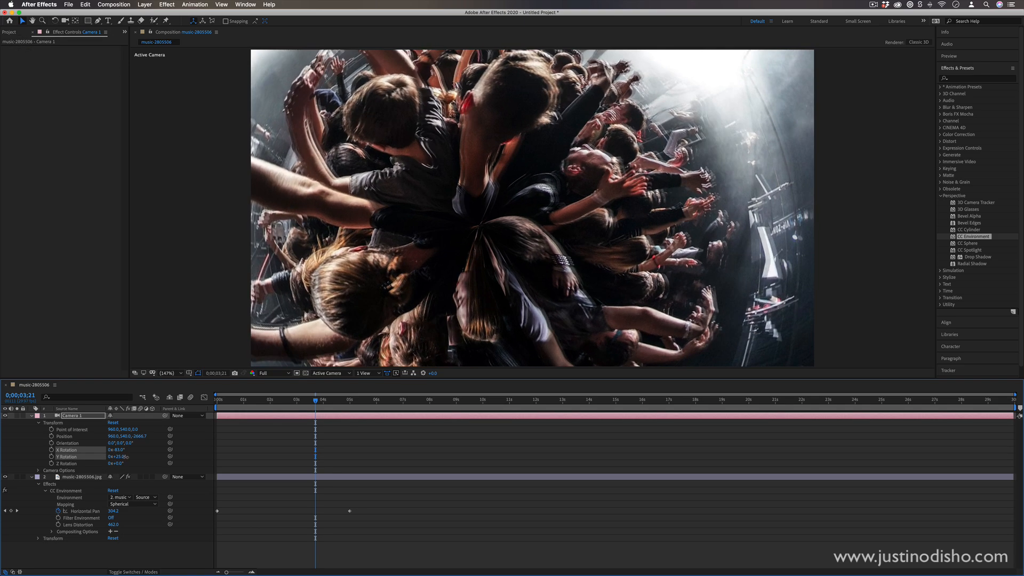
Set Camera 1's X Rotation to 20 and Y Rotation to 0, then collapse the photo layer.
left_click(343, 398)
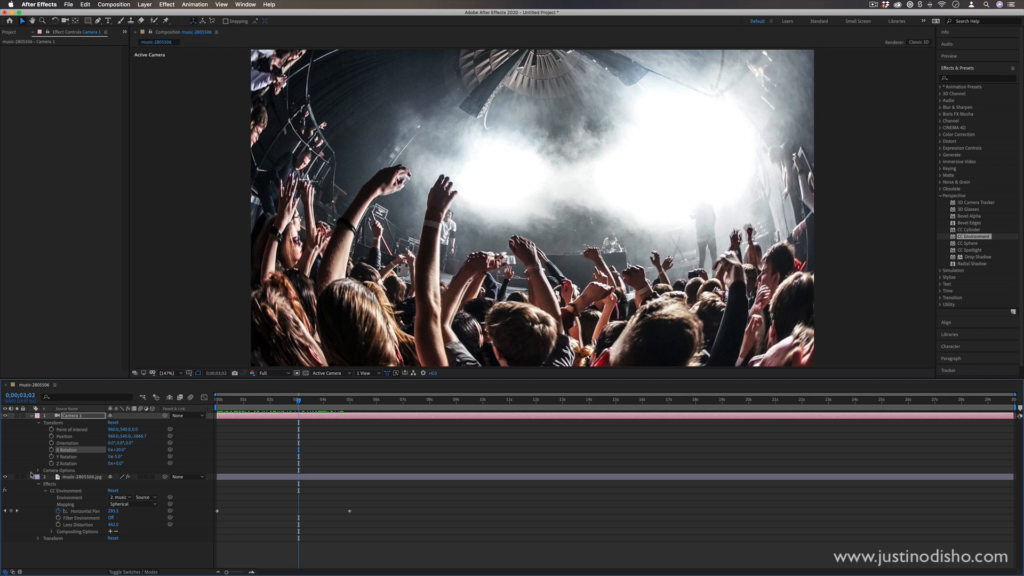
left_click(82, 476)
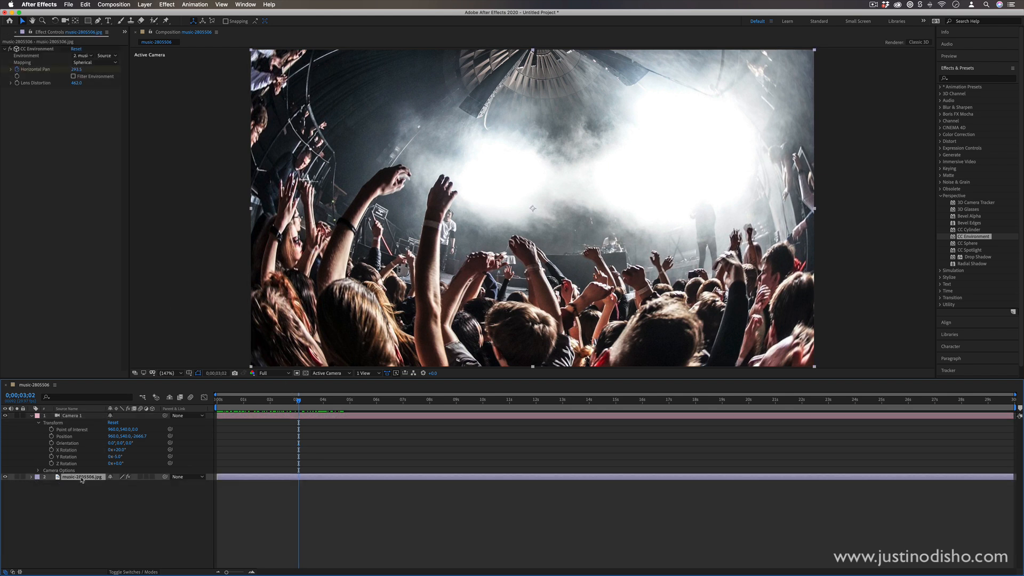
mouse_move(477, 501)
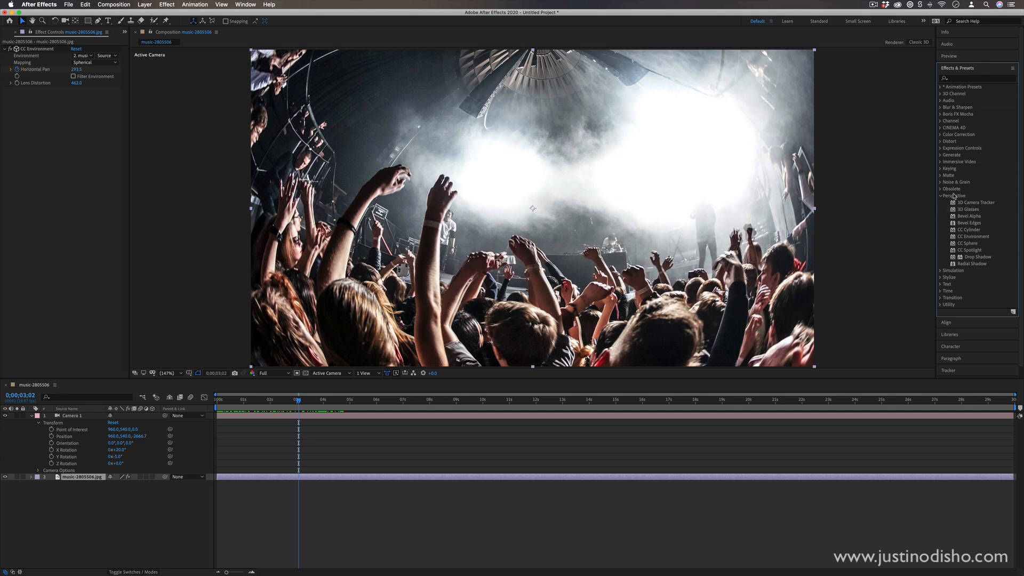
mouse_move(960, 200)
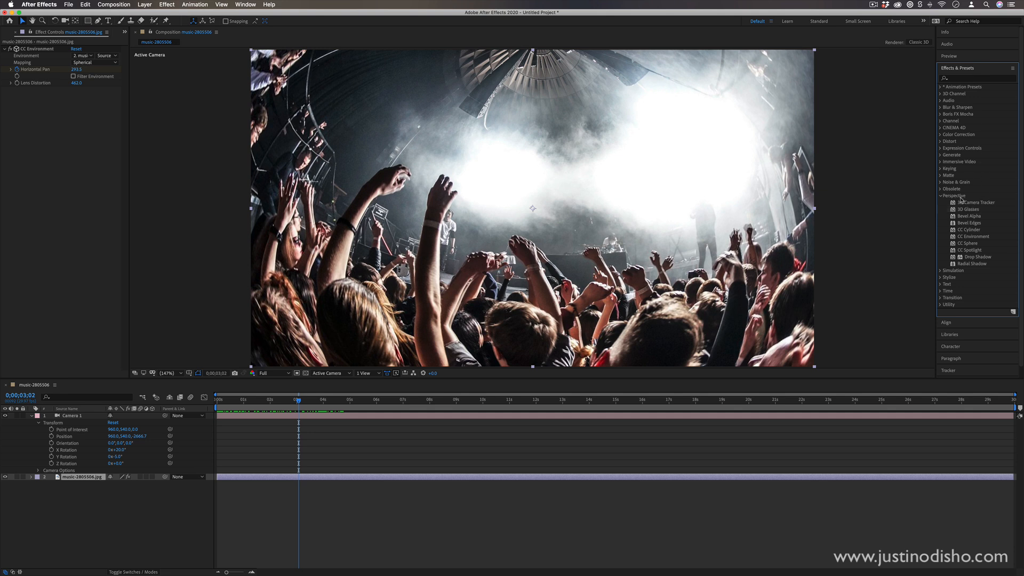